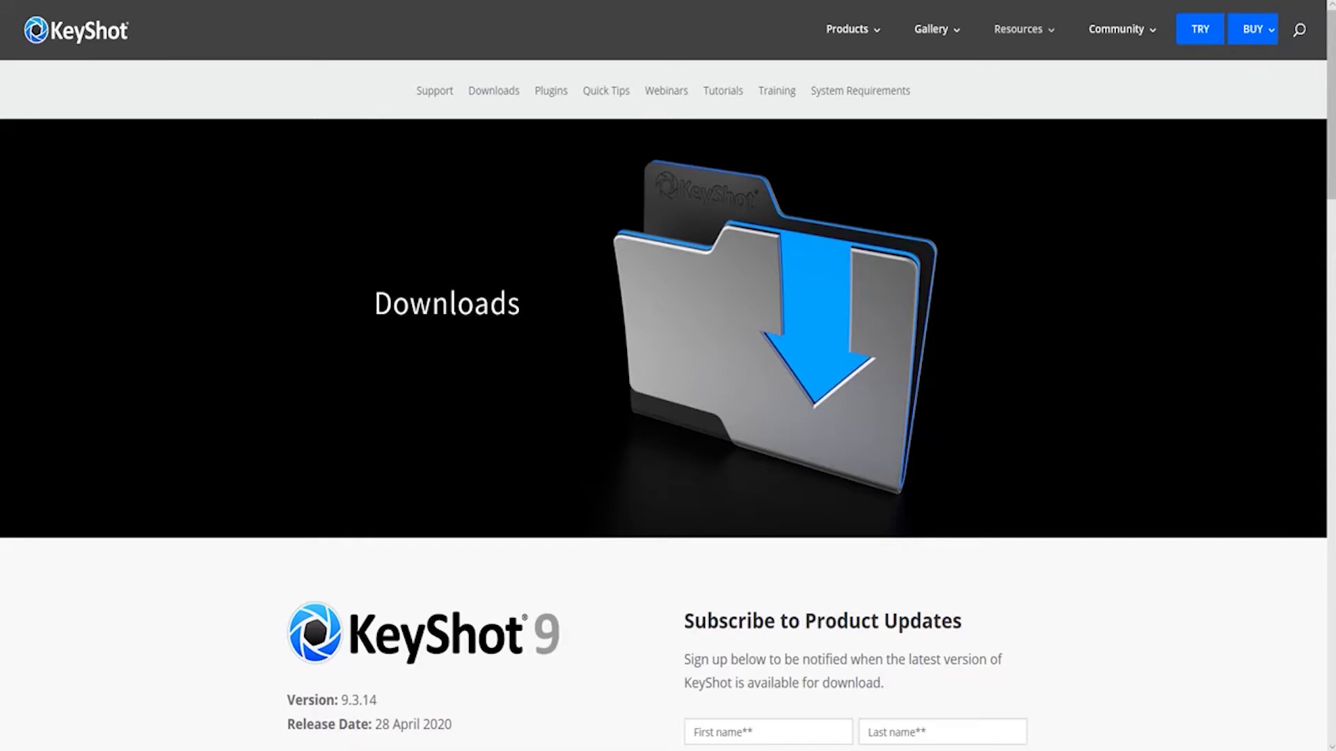
{"action": "mouse_move", "coordinate": [682, 259]}
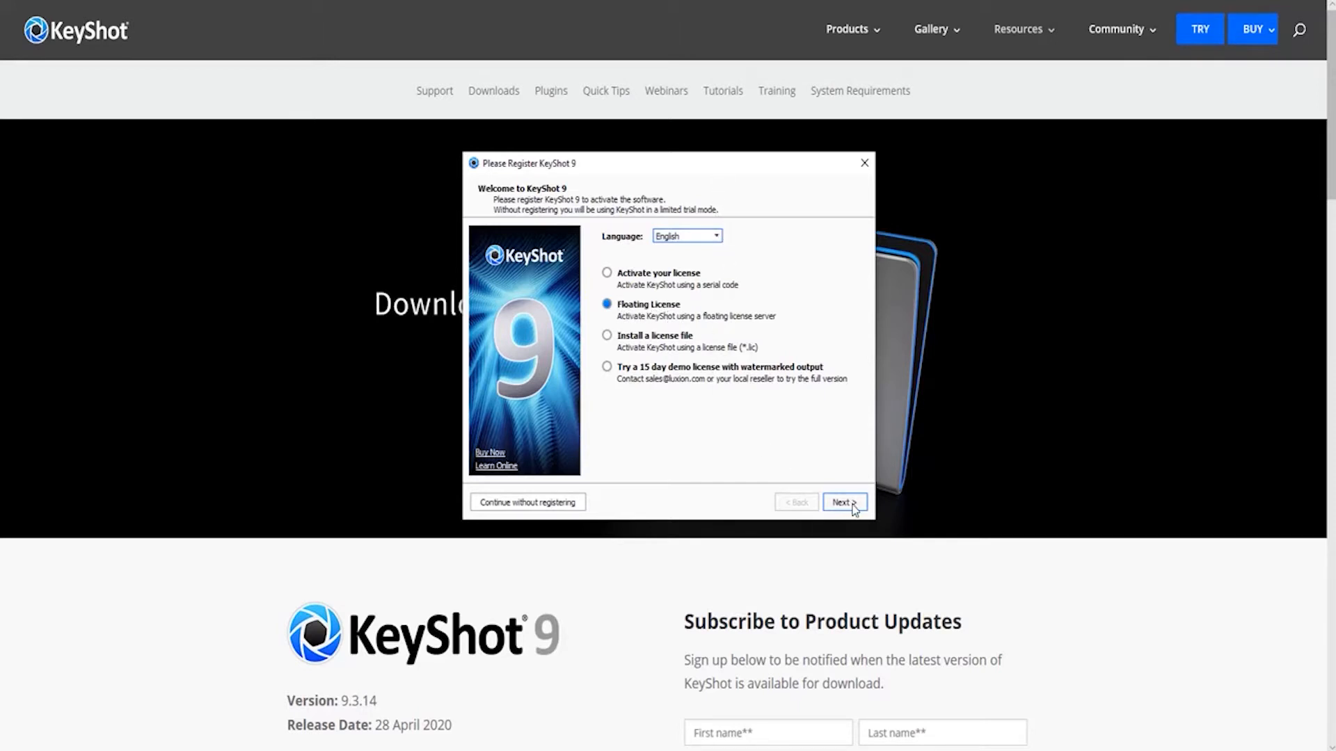
Choose Floating License activation and advance to the license server step
{"action": "left_click", "coordinate": [844, 503]}
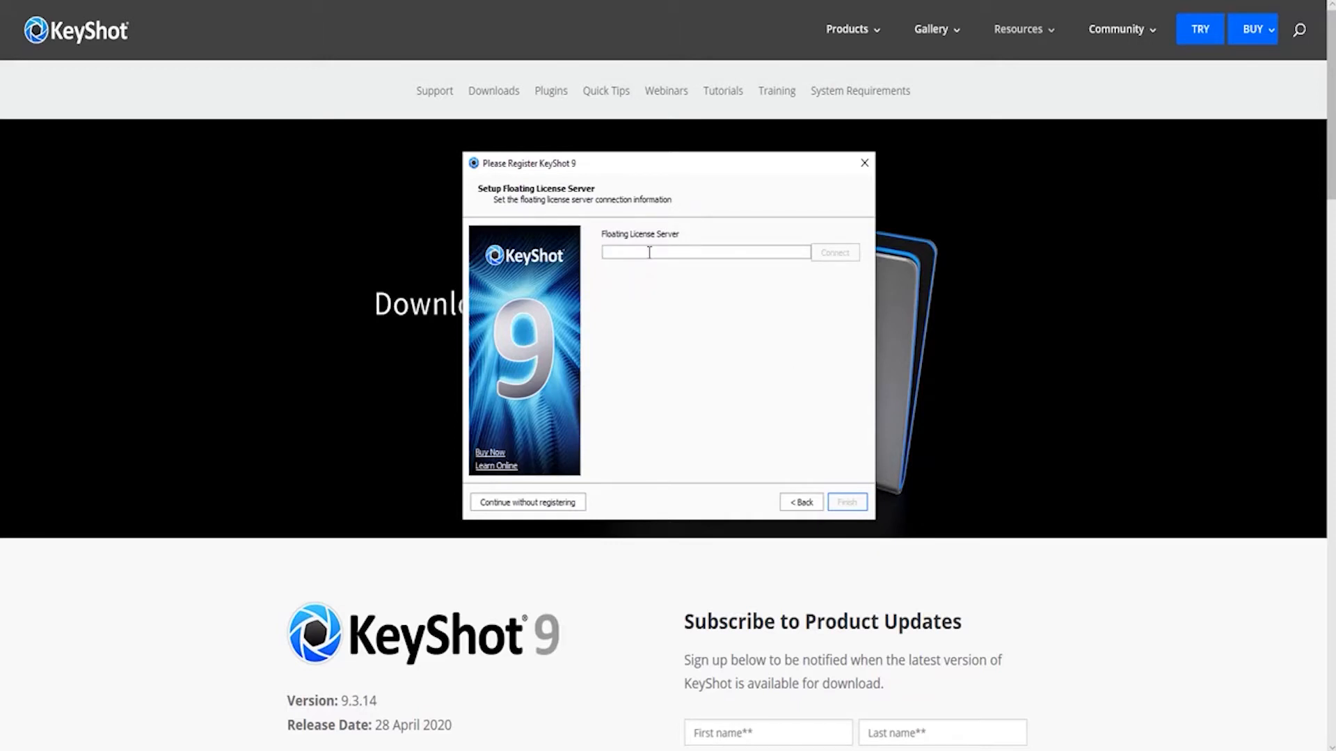
Enter license server 27000@msi-zbook and start connecting
{"action": "type", "text": "27000@"}
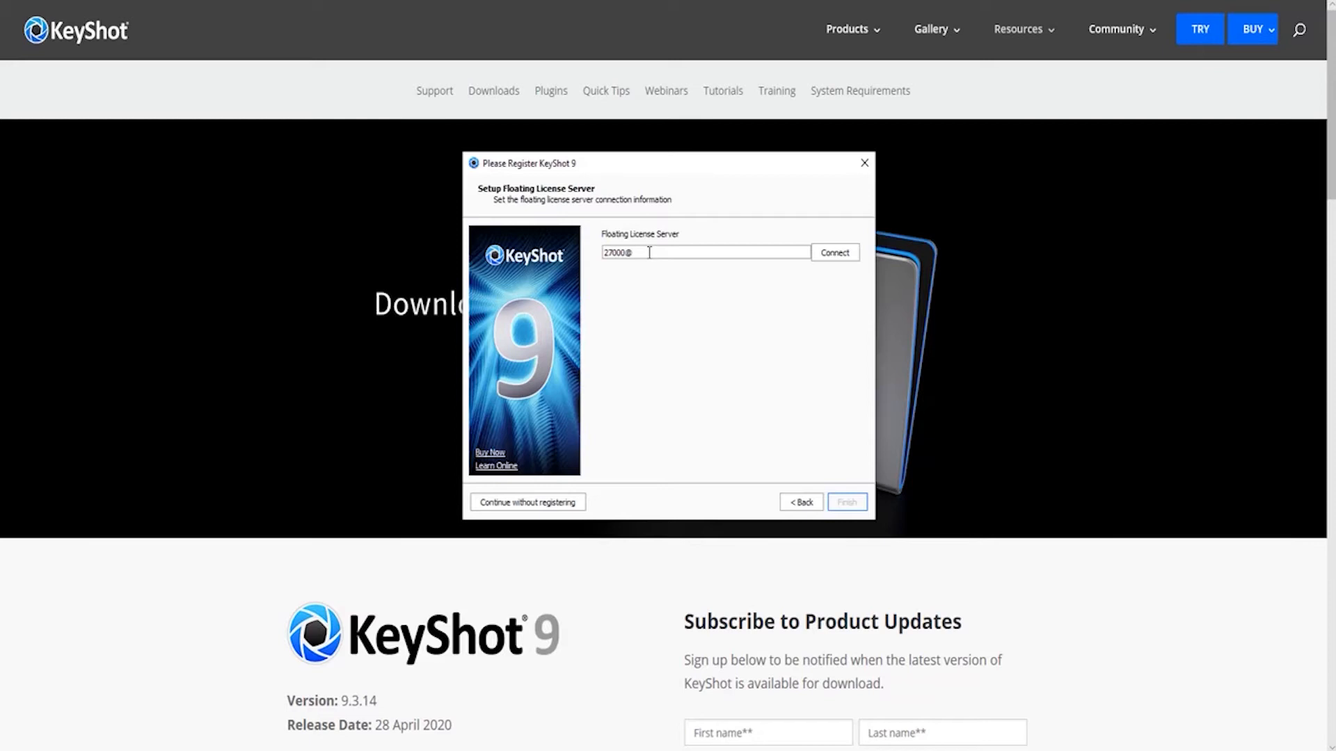
{"action": "type", "text": "msi-"}
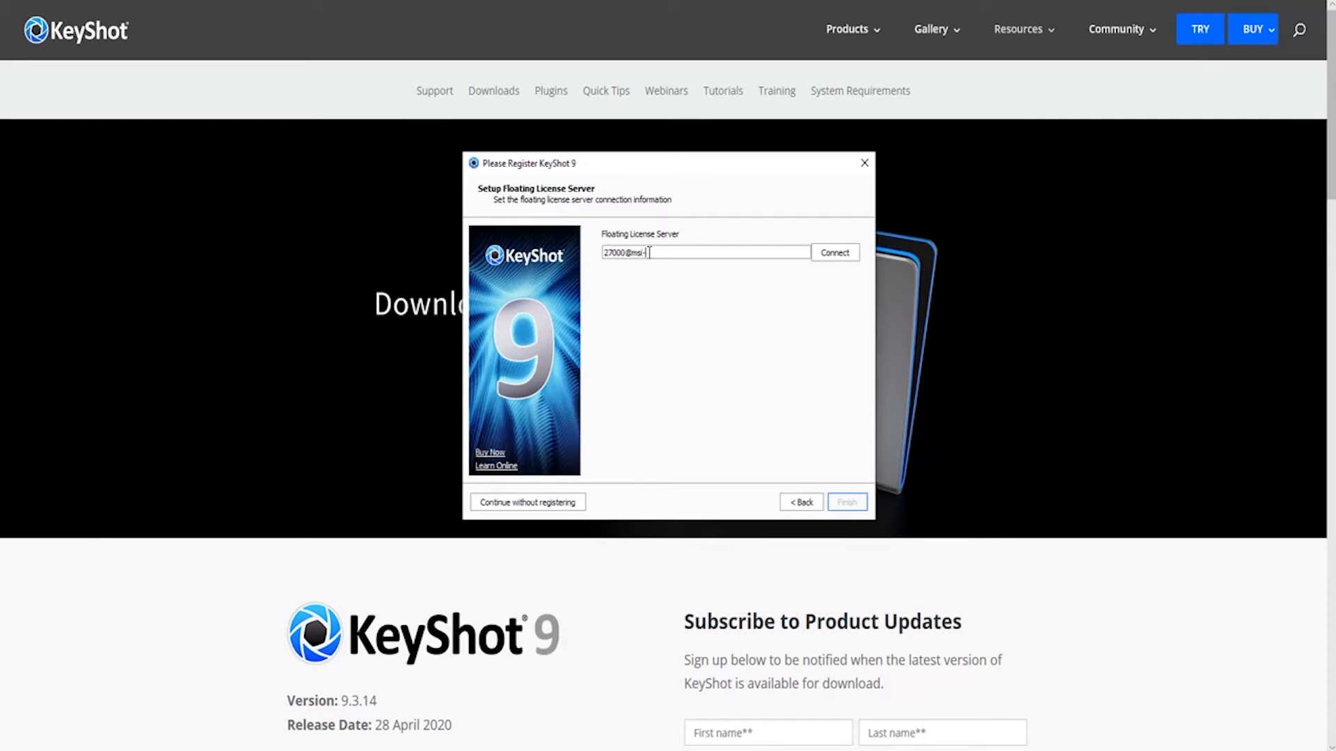
{"action": "type", "text": "zbook"}
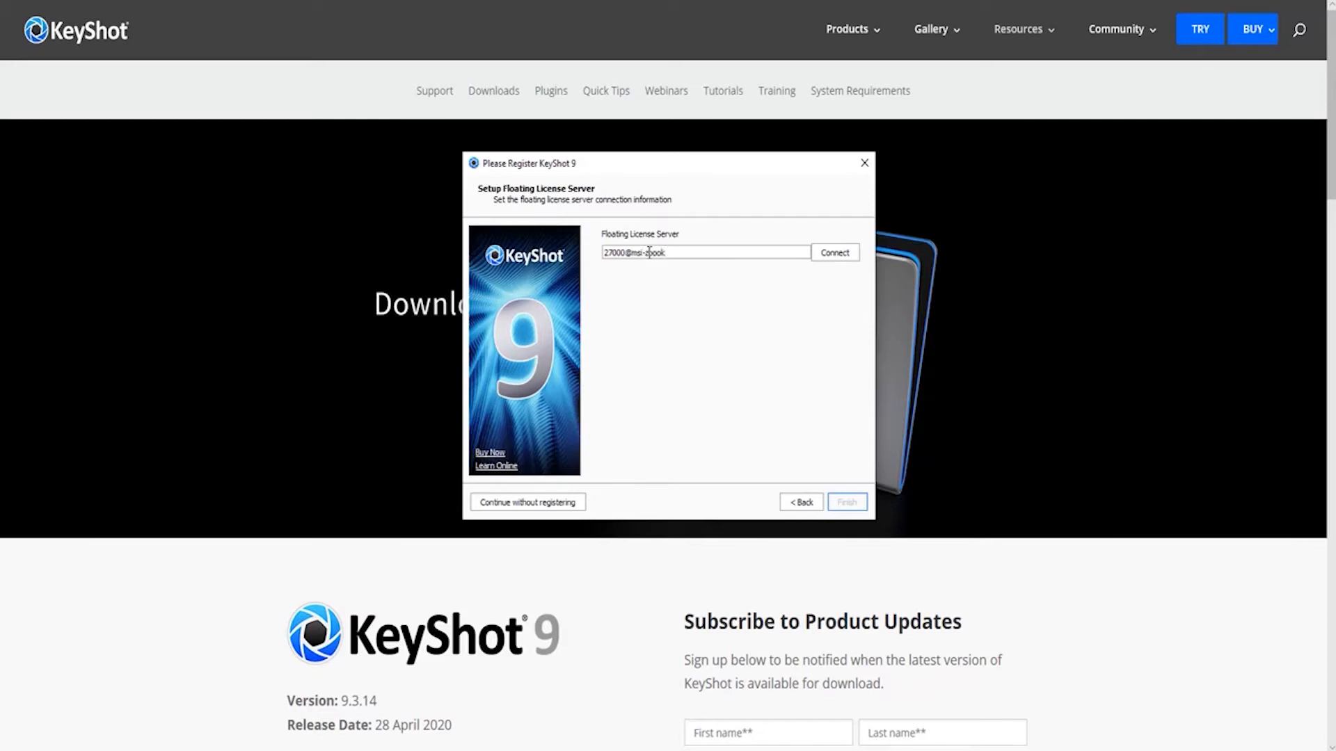
{"action": "left_click", "coordinate": [835, 253]}
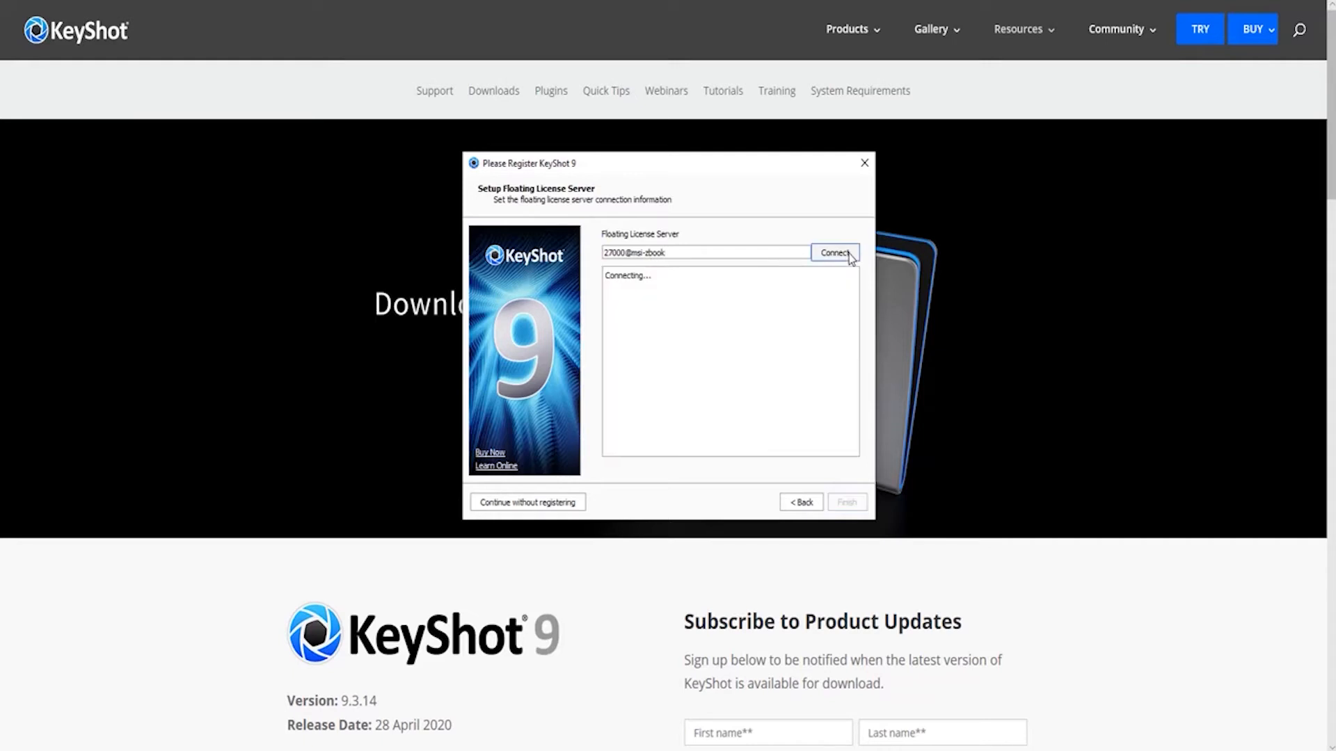
After the server connects, finish registration with KeyShot Floating Pro selected
{"action": "left_click", "coordinate": [836, 252]}
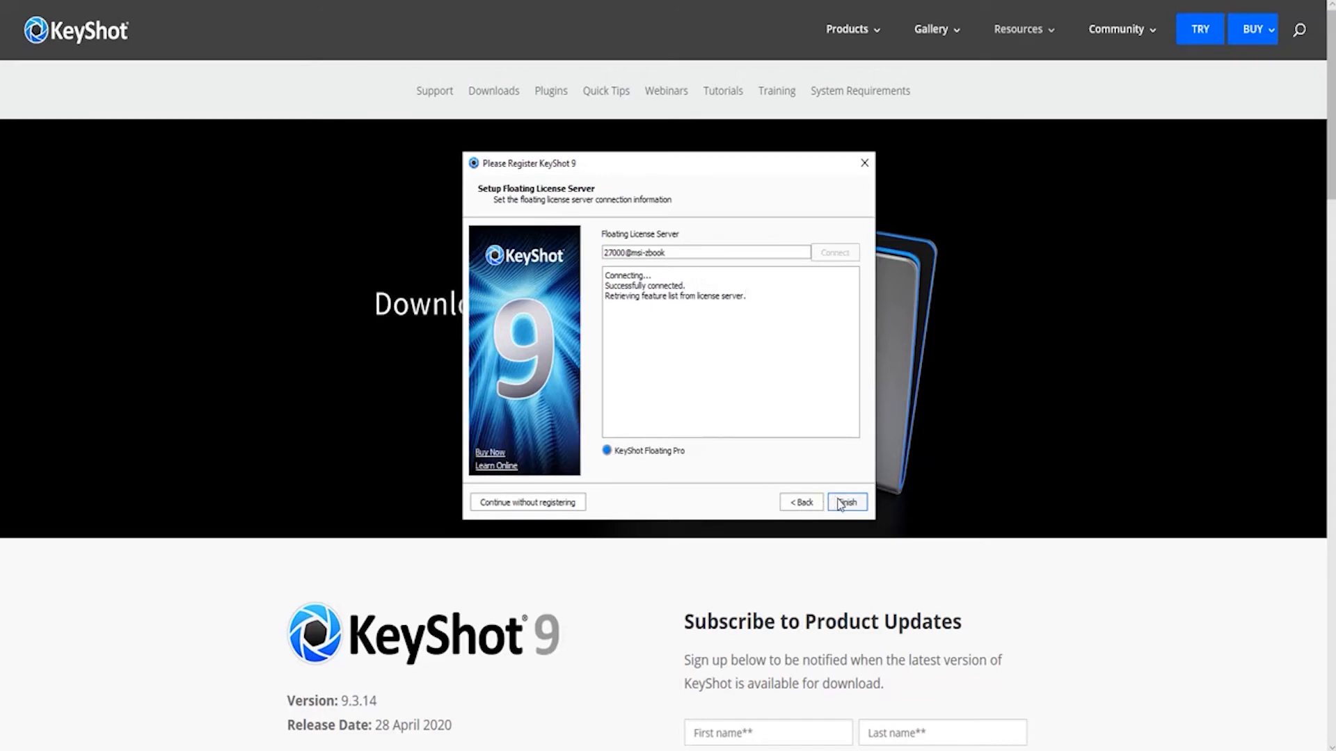
{"action": "left_click", "coordinate": [847, 503]}
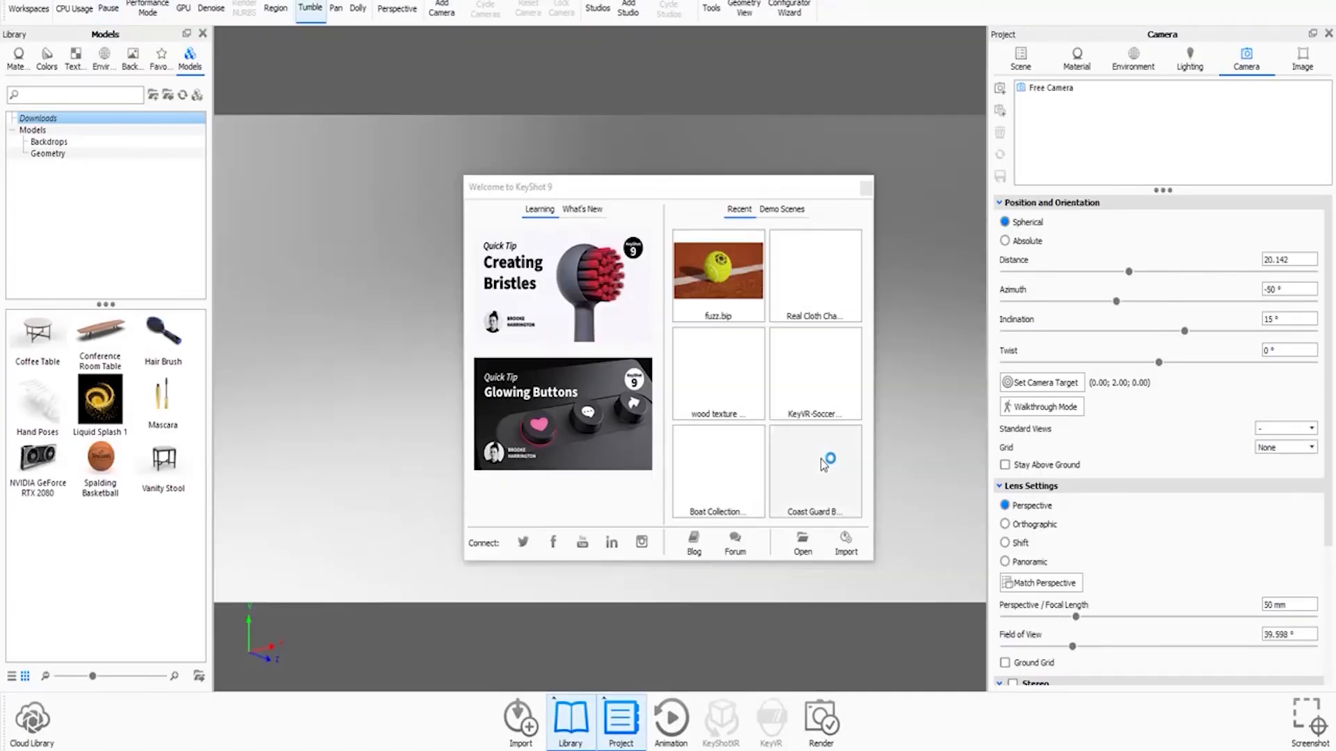
{"action": "mouse_move", "coordinate": [815, 373]}
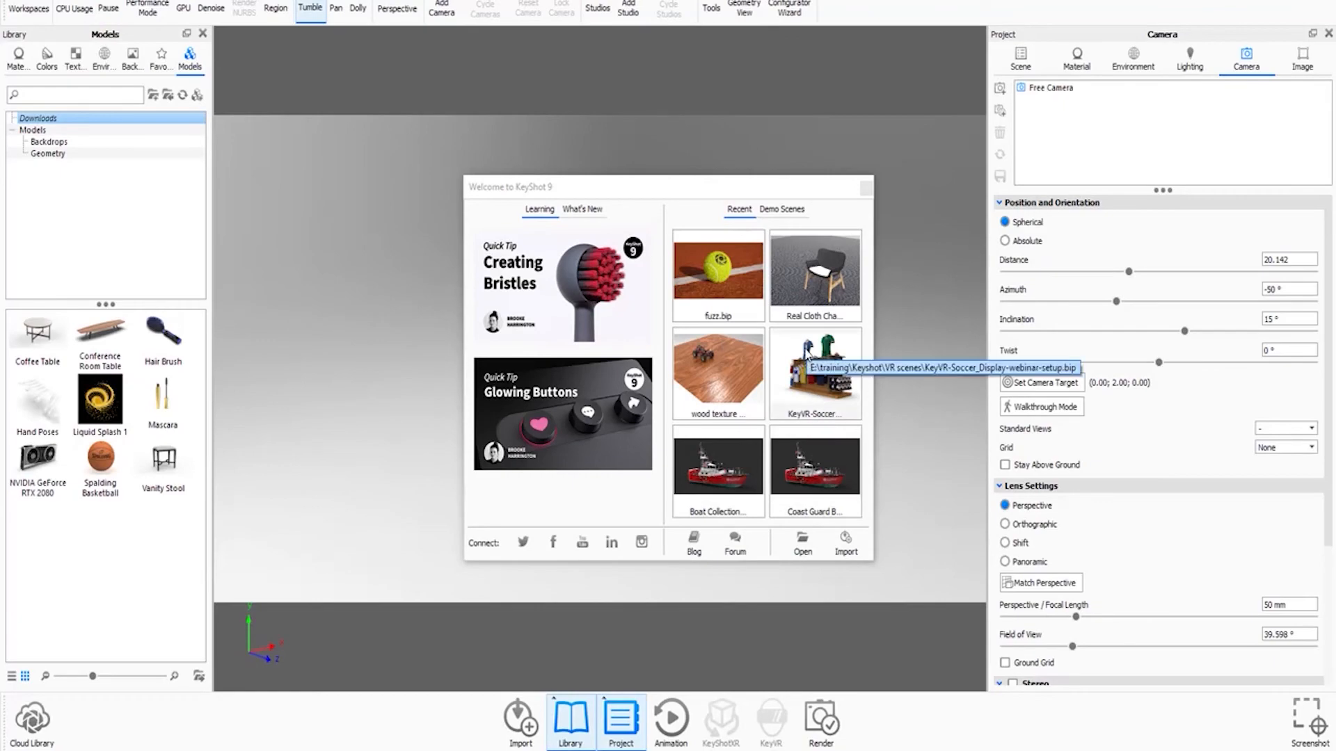